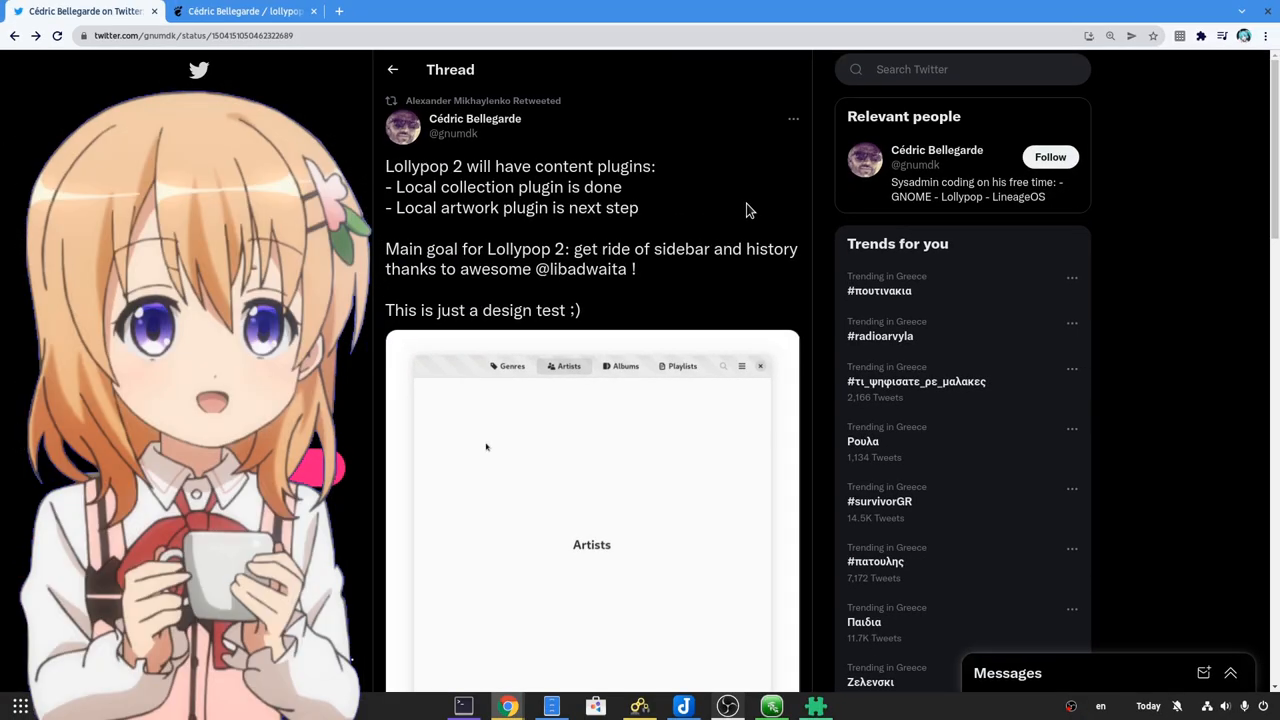
{"action": "scroll", "scroll_direction": "down", "scroll_amount": 3}
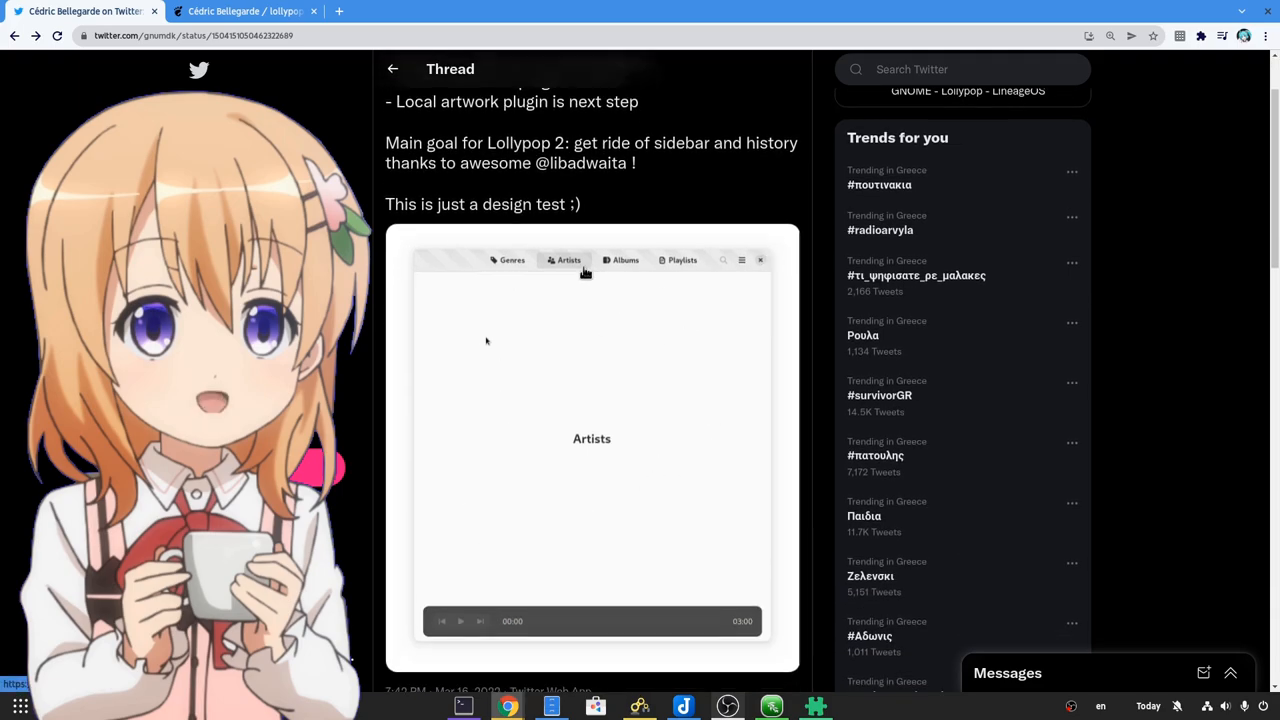
{"action": "mouse_move", "coordinate": [668, 318]}
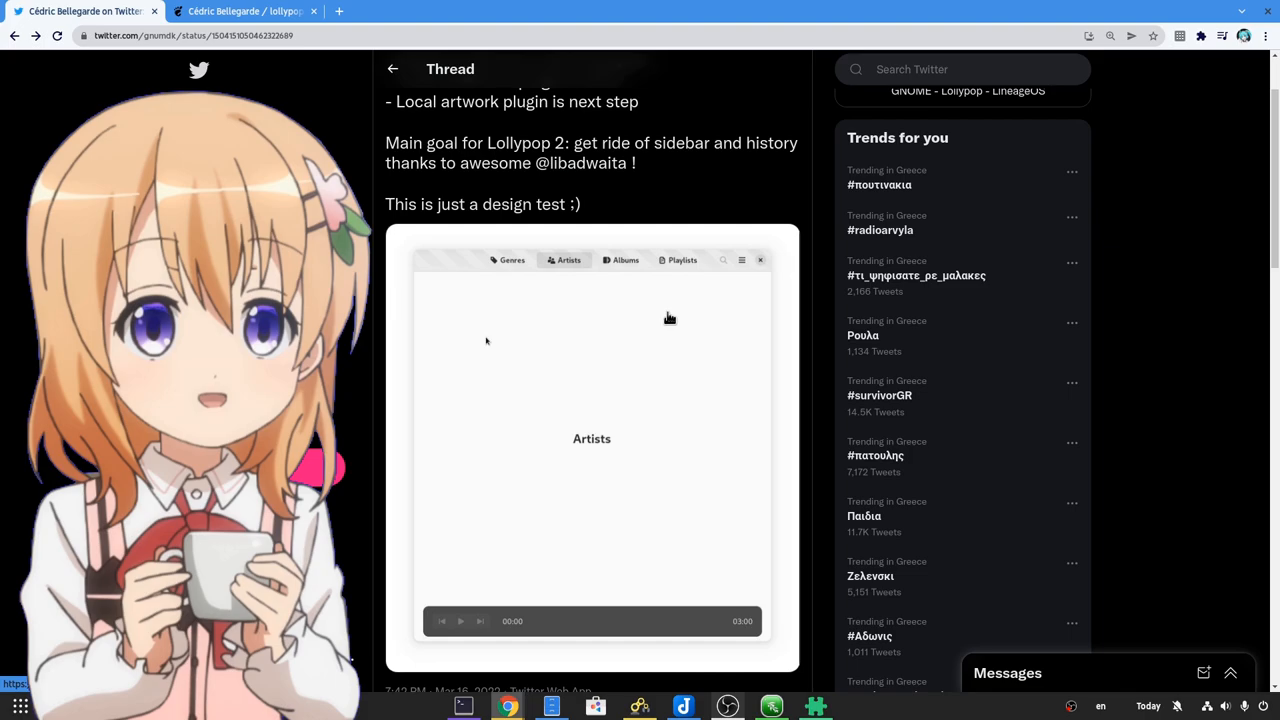
{"action": "scroll", "scroll_direction": "up", "scroll_amount": 3}
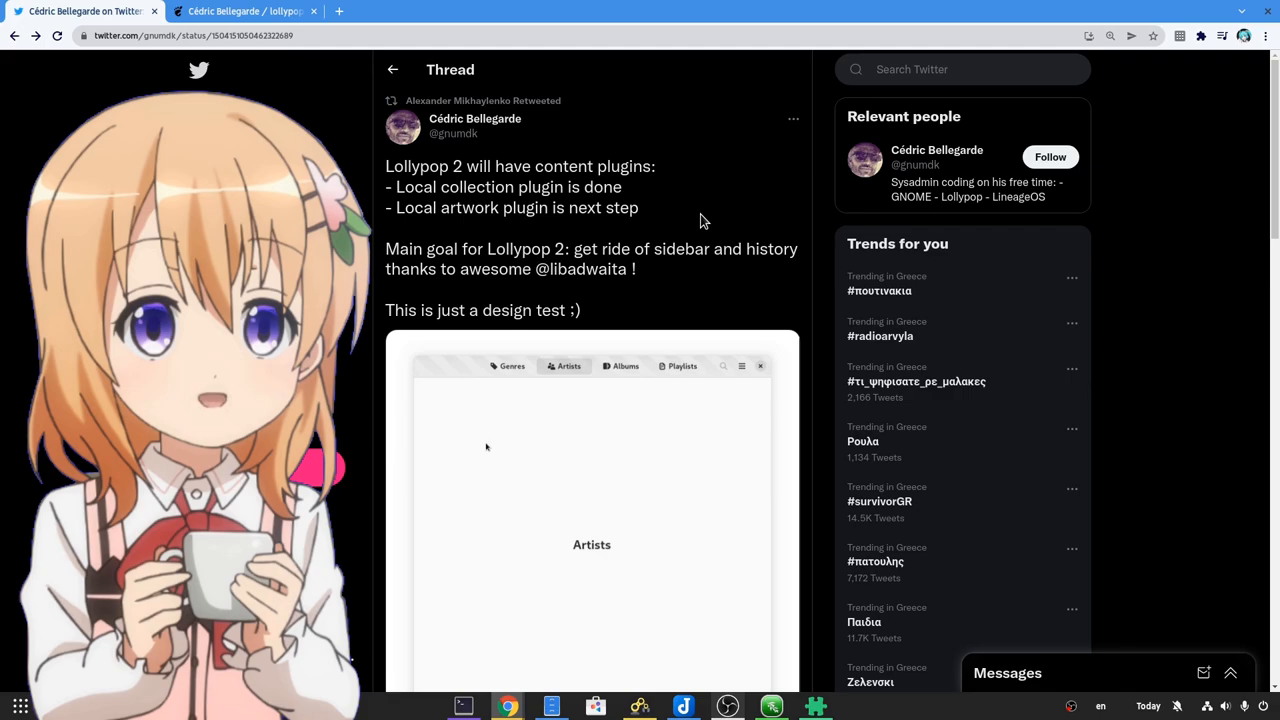
{"action": "mouse_move", "coordinate": [556, 148]}
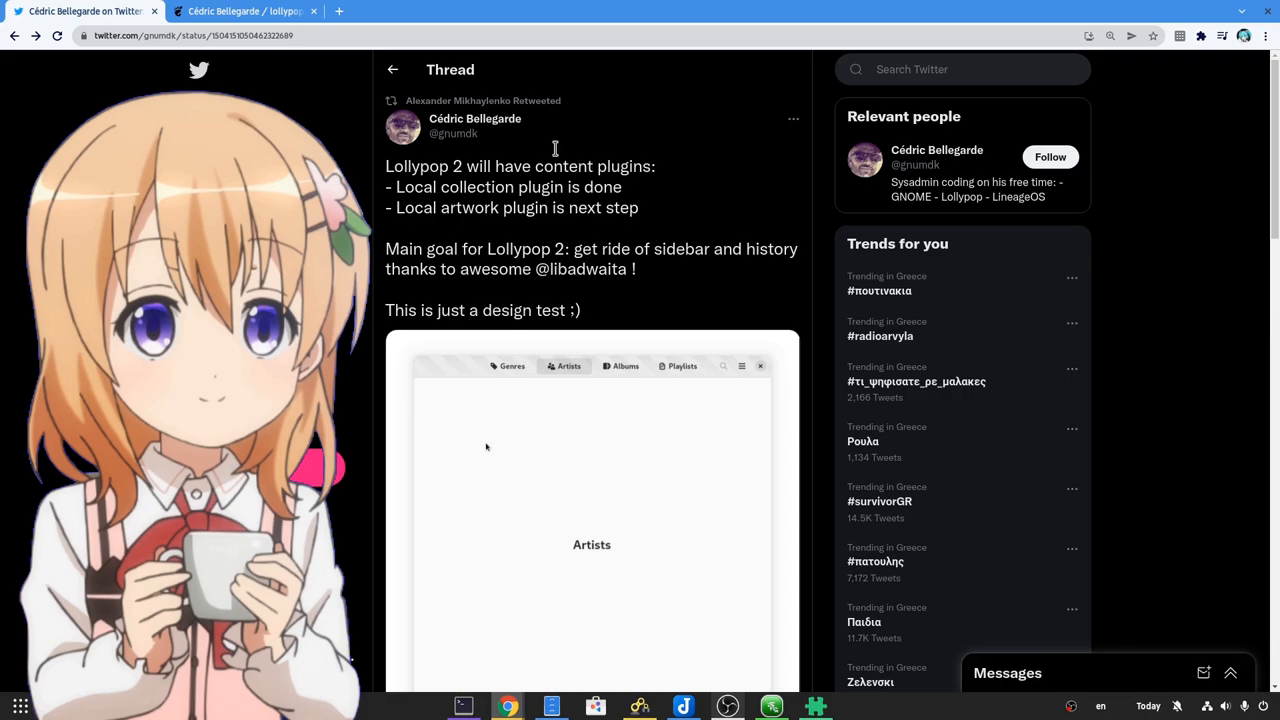